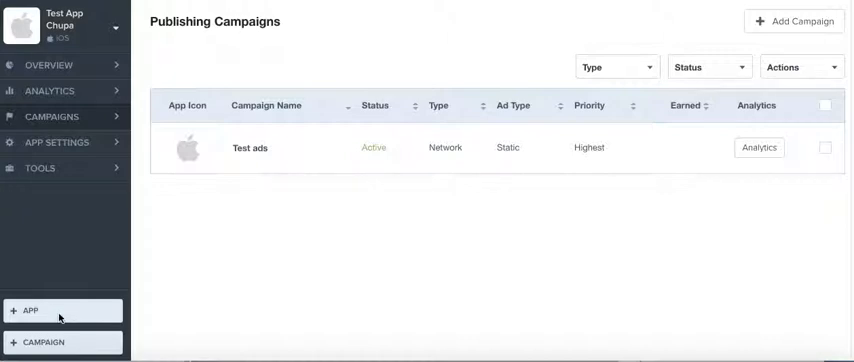
pyautogui.moveTo(194, 136)
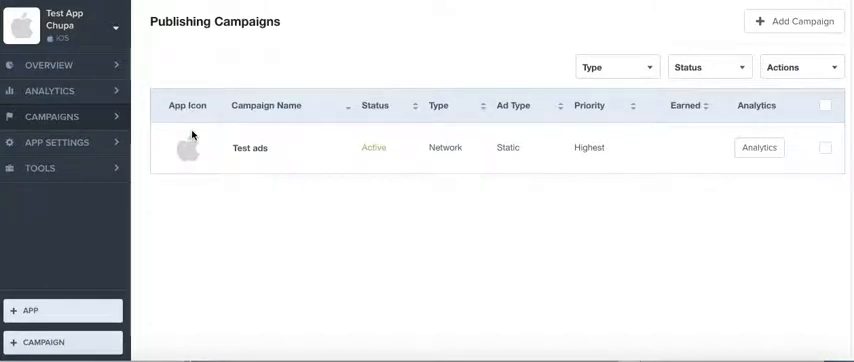
pyautogui.moveTo(140, 52)
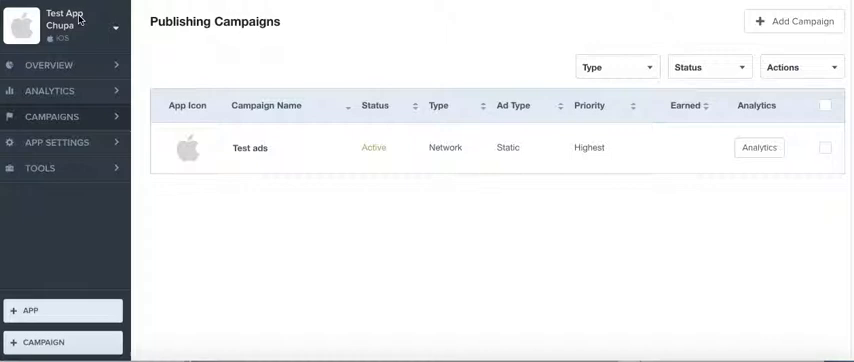
pyautogui.moveTo(112, 64)
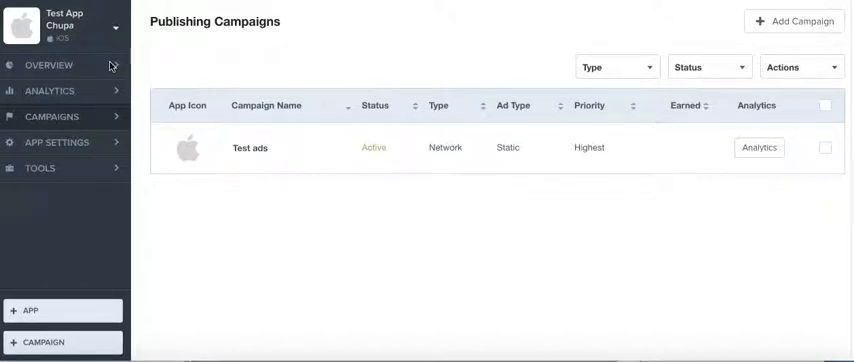
pyautogui.moveTo(88, 142)
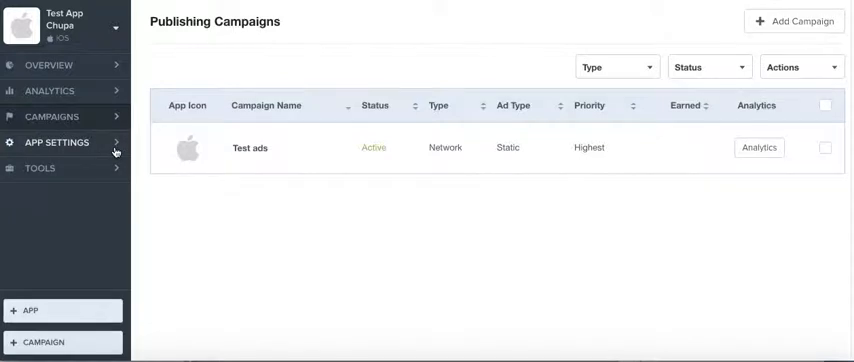
# Step: Show the Publisher MoreApps Settings page with its included apps and live preview list
pyautogui.click(58, 142)
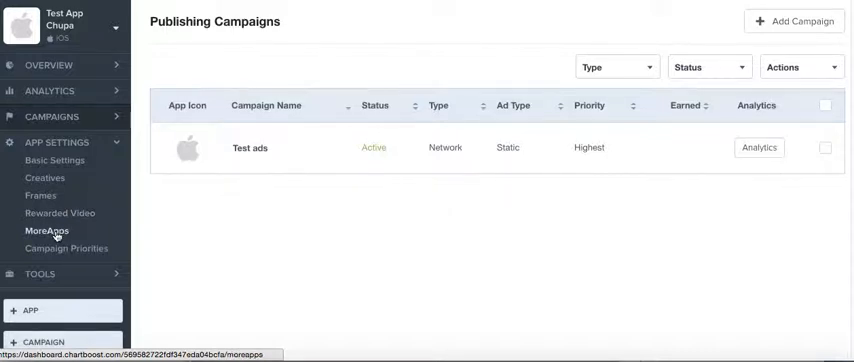
pyautogui.click(44, 232)
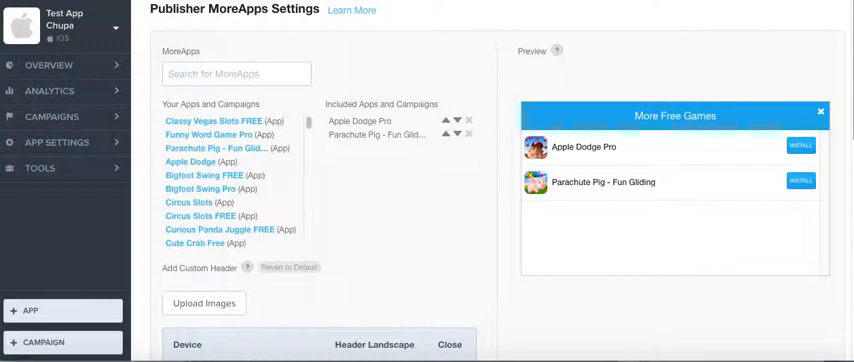
pyautogui.scroll(-3)
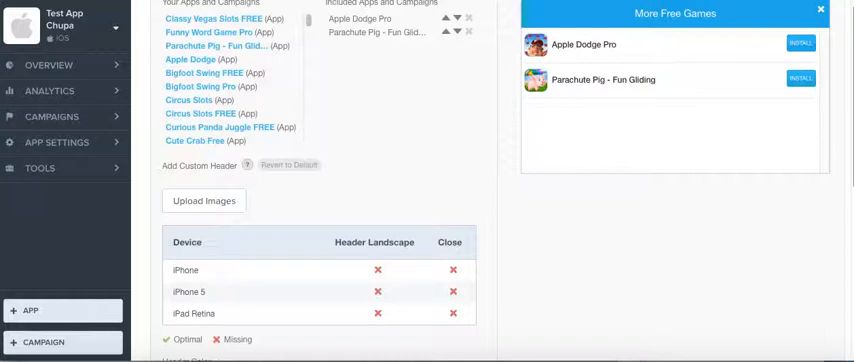
pyautogui.scroll(3)
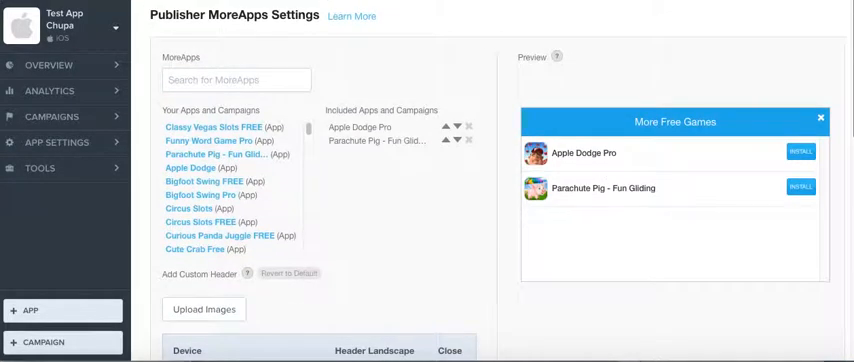
pyautogui.scroll(-3)
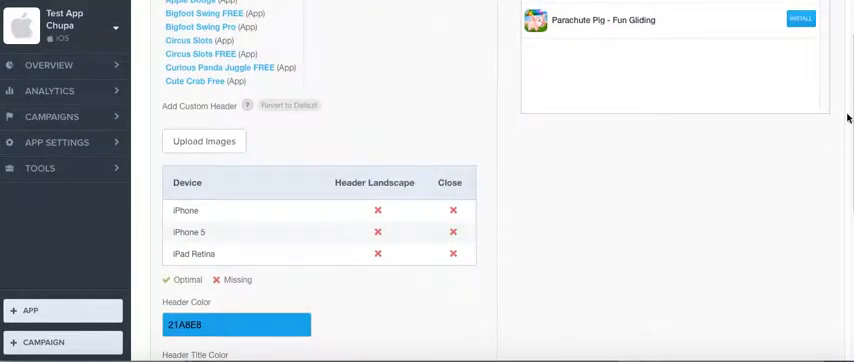
pyautogui.scroll(-3)
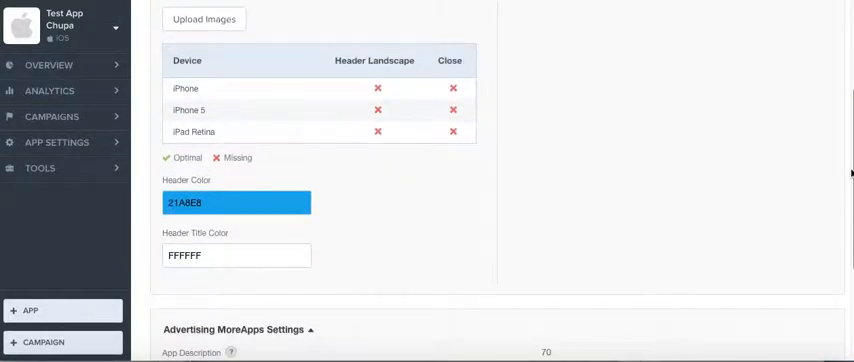
pyautogui.scroll(-3)
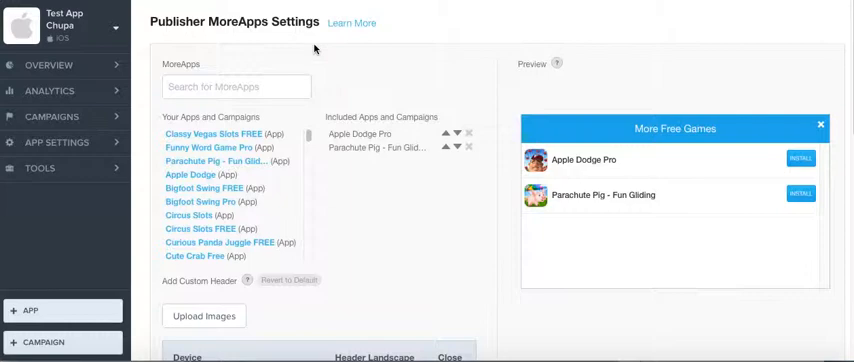
# Step: Set the Rewarded Video reward per view to 350 coins
pyautogui.click(58, 142)
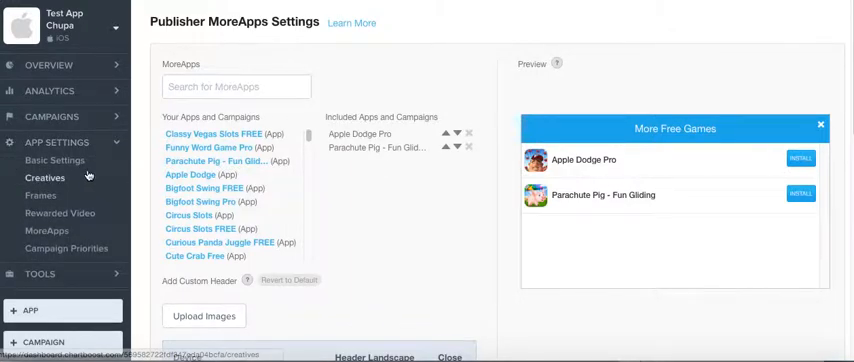
pyautogui.click(58, 212)
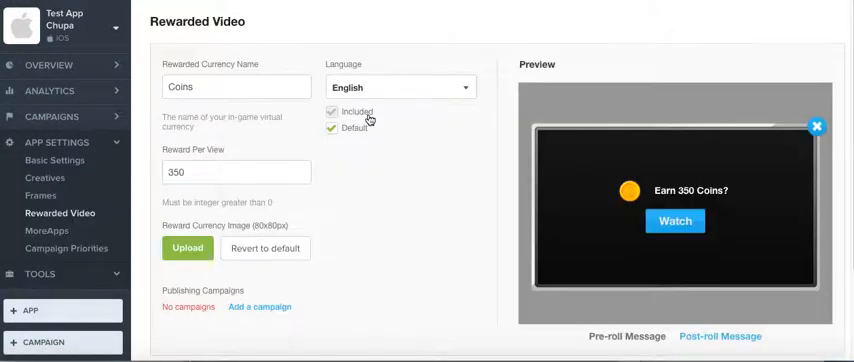
pyautogui.moveTo(354, 322)
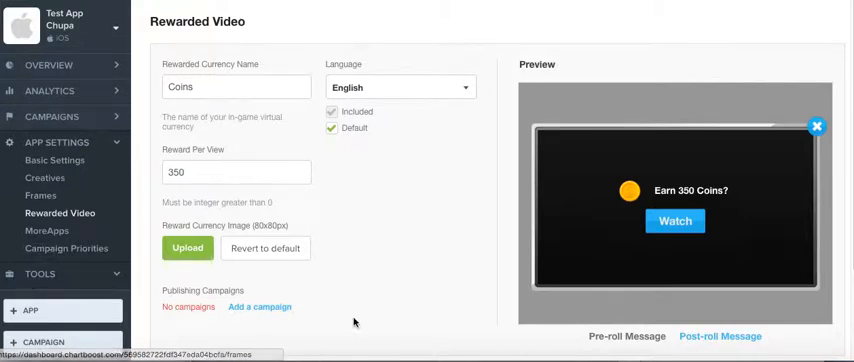
pyautogui.moveTo(278, 132)
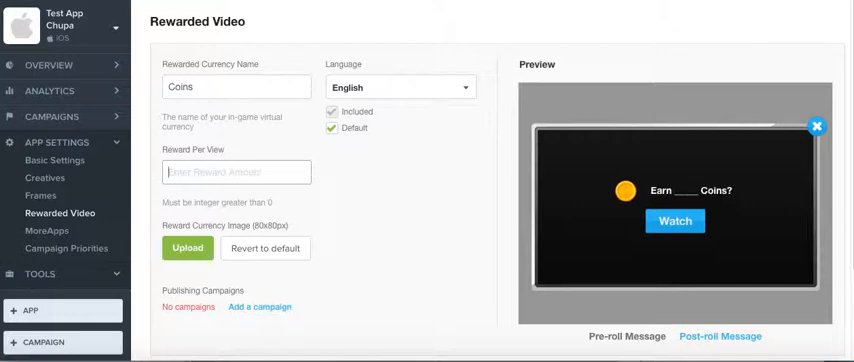
pyautogui.write('350')
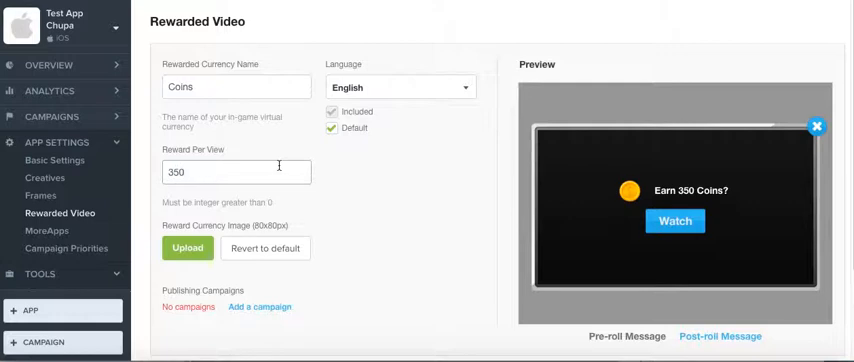
pyautogui.moveTo(258, 212)
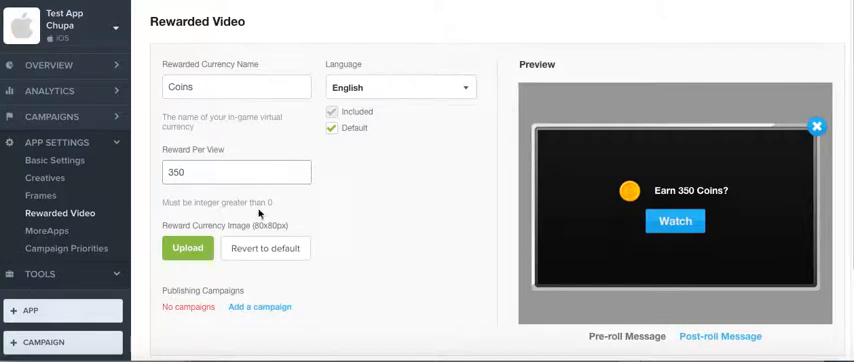
pyautogui.moveTo(256, 216)
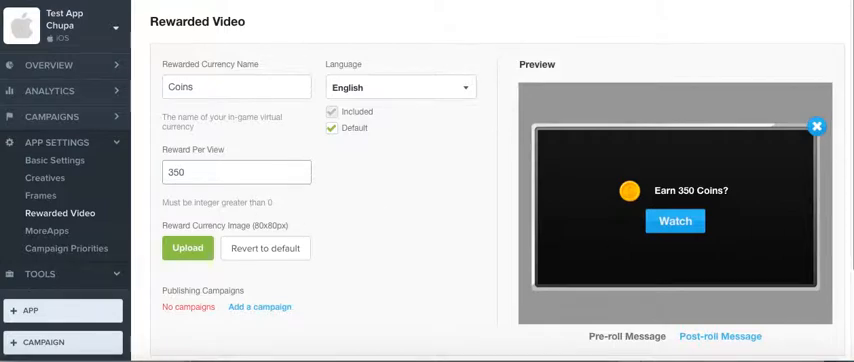
pyautogui.scroll(-3)
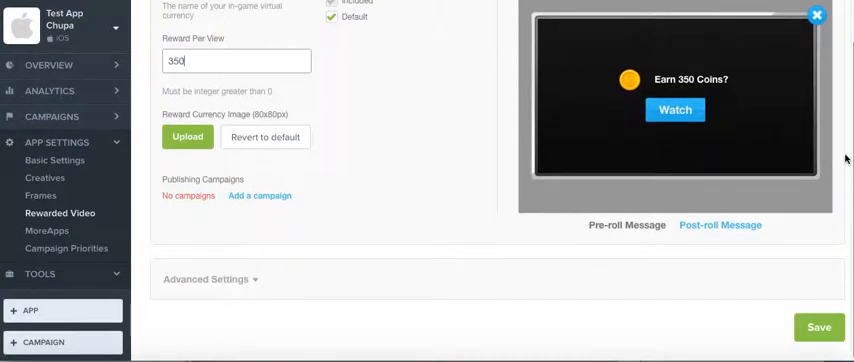
pyautogui.scroll(3)
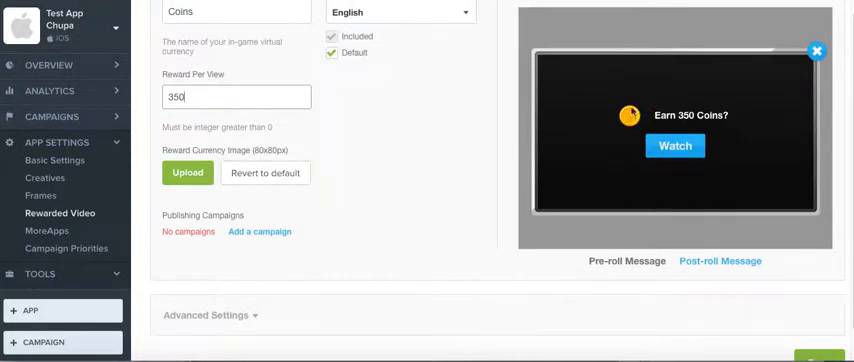
pyautogui.scroll(-3)
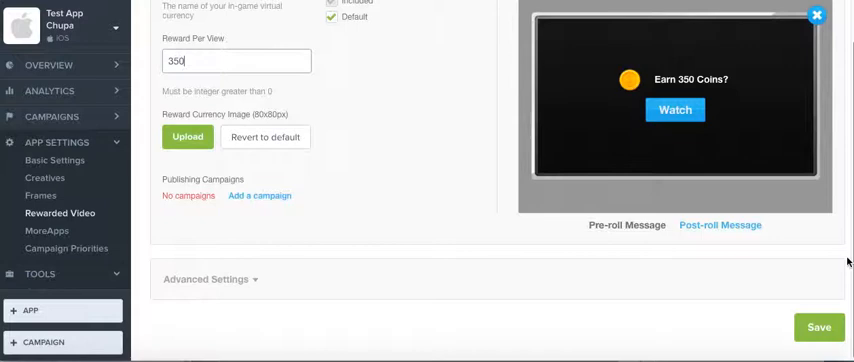
pyautogui.scroll(3)
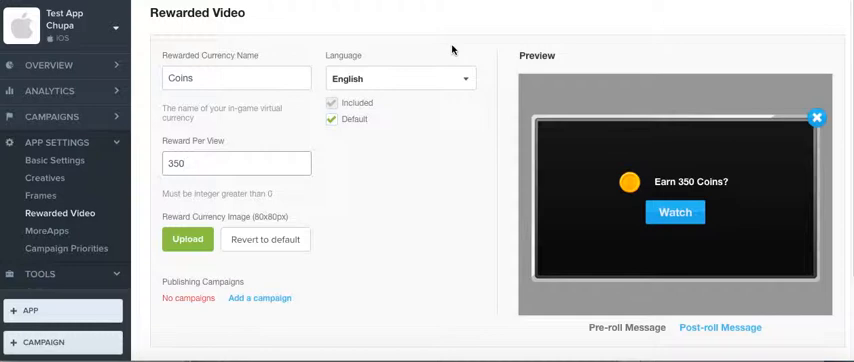
pyautogui.moveTo(52, 118)
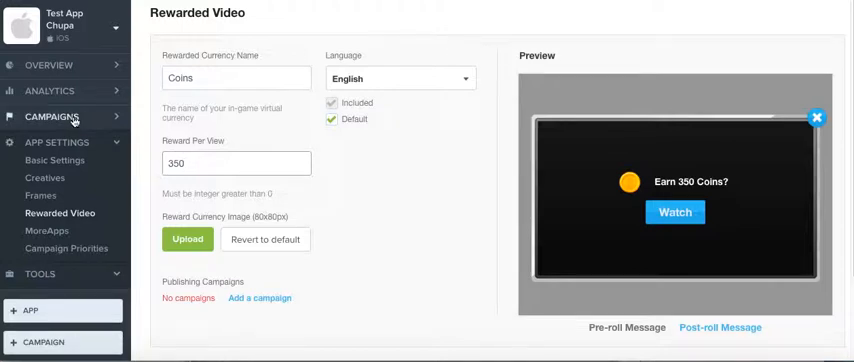
pyautogui.moveTo(68, 248)
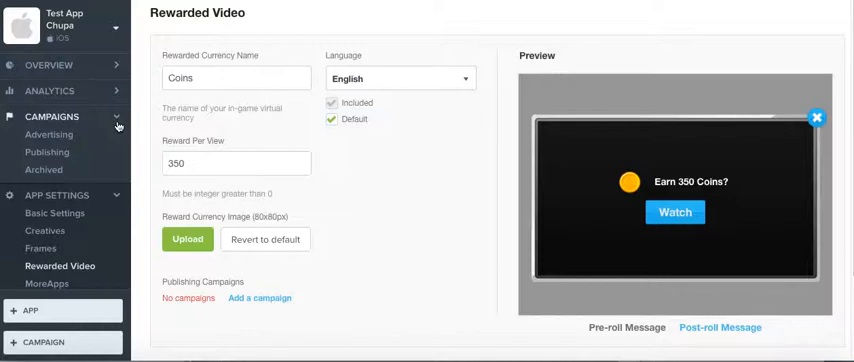
pyautogui.moveTo(48, 152)
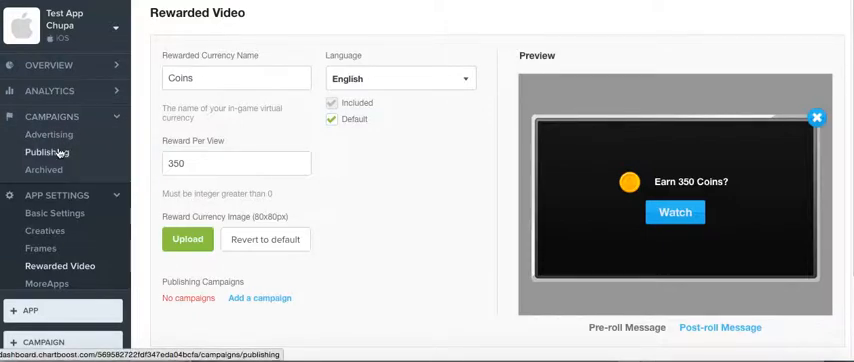
# Step: Return to the Publishing Campaigns list showing the active Test ads campaign
pyautogui.click(46, 152)
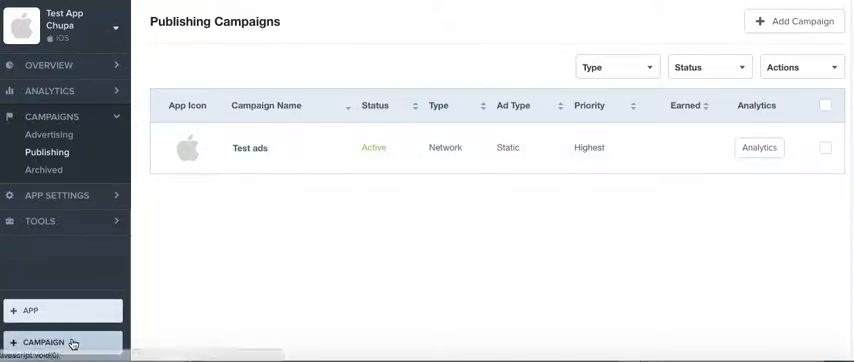
# Step: Start a new Network Publishing campaign with the default Static Interstitial ad type
pyautogui.click(44, 340)
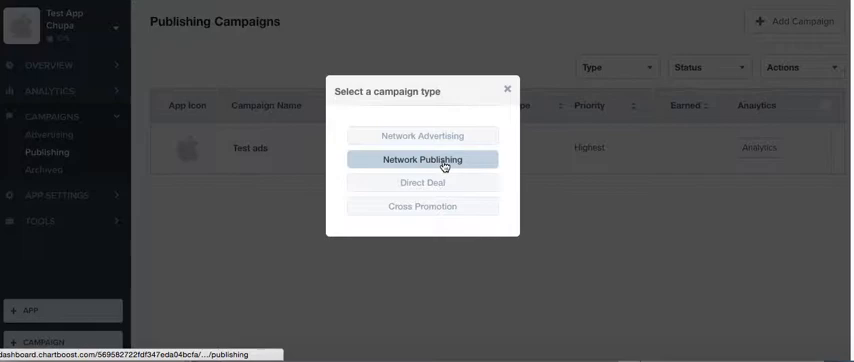
pyautogui.click(422, 160)
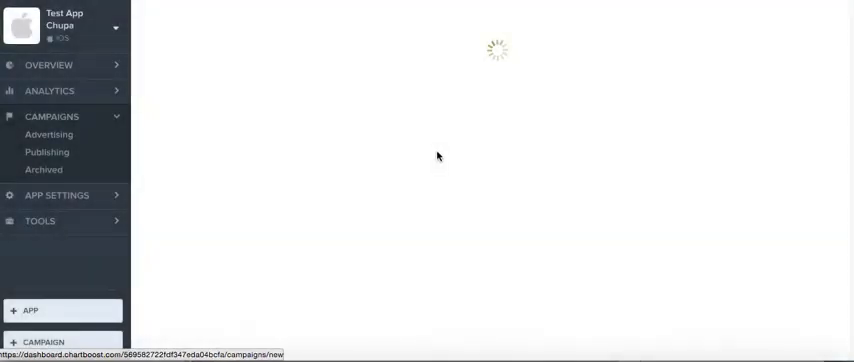
pyautogui.moveTo(348, 90)
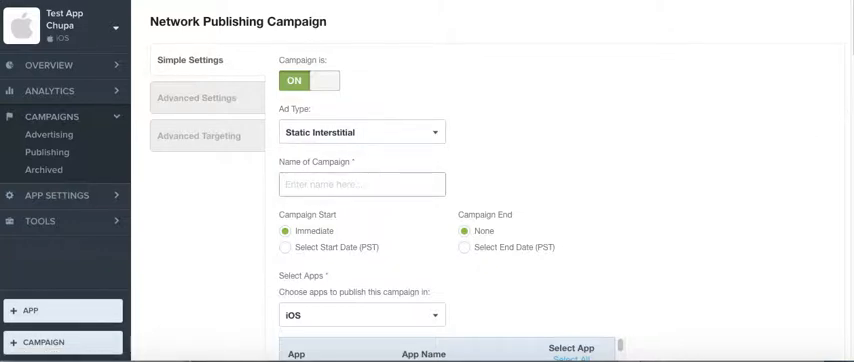
pyautogui.scroll(-3)
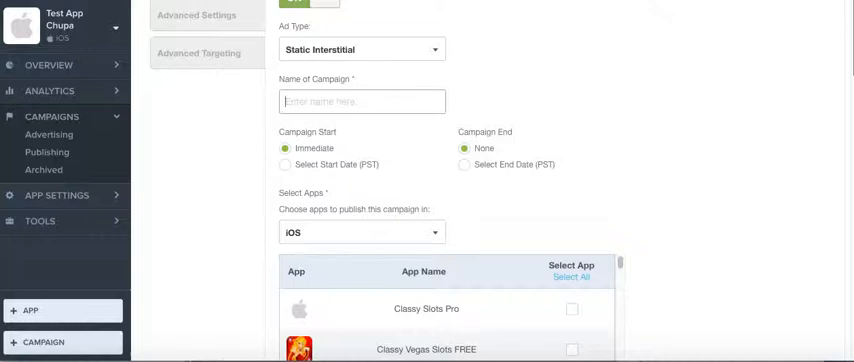
pyautogui.scroll(-3)
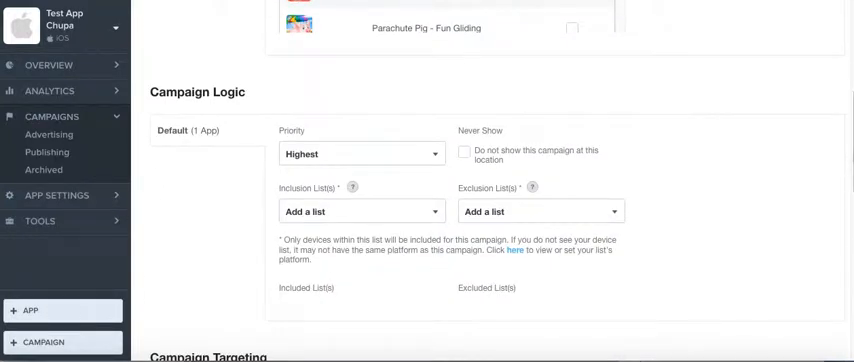
pyautogui.scroll(3)
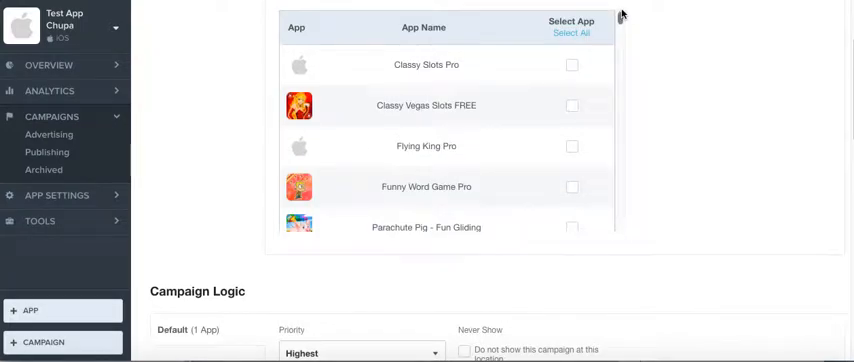
pyautogui.scroll(-3)
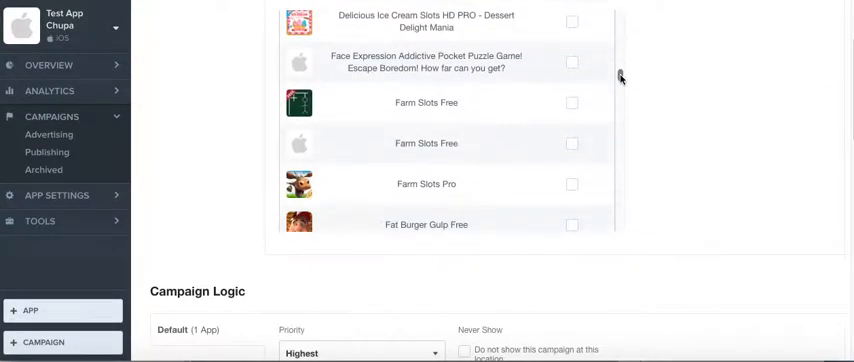
pyautogui.scroll(3)
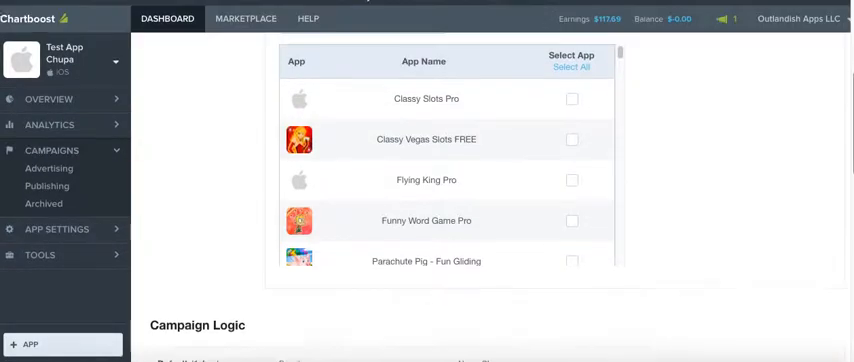
pyautogui.scroll(3)
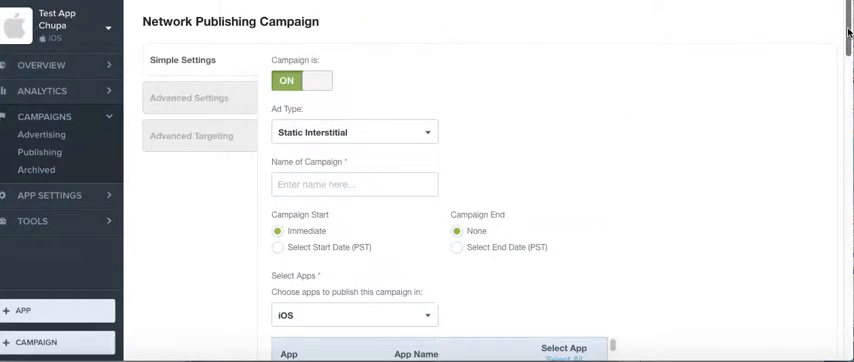
pyautogui.moveTo(240, 36)
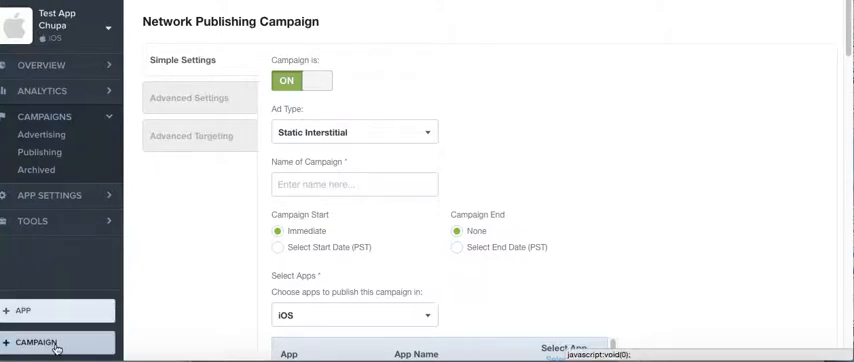
pyautogui.click(36, 344)
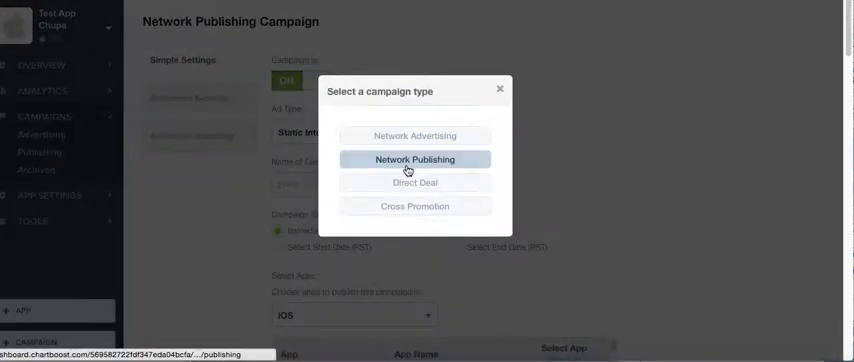
pyautogui.click(414, 160)
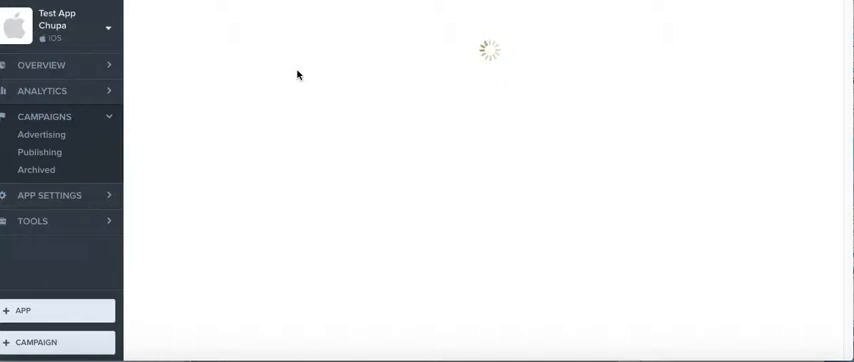
pyautogui.moveTo(658, 16)
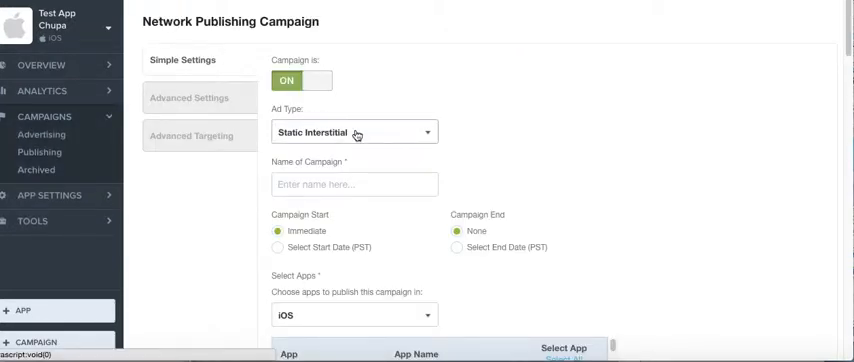
# Step: Set the campaign's ad type to Rewarded Video, then to MoreApps
pyautogui.click(352, 132)
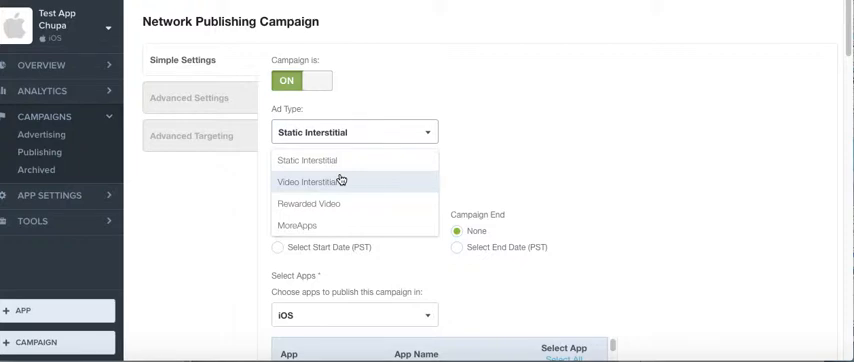
pyautogui.moveTo(328, 204)
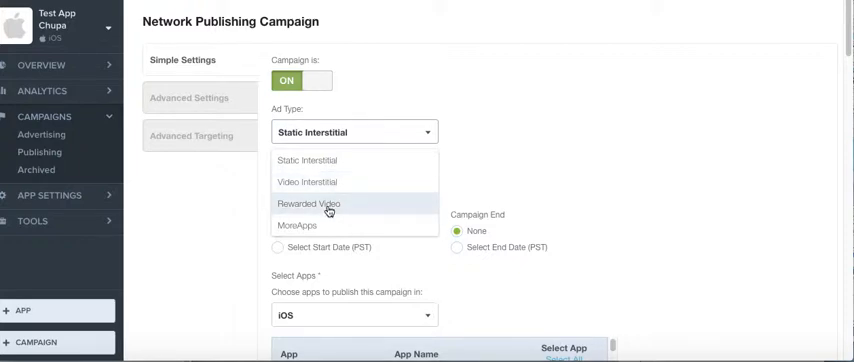
pyautogui.click(308, 202)
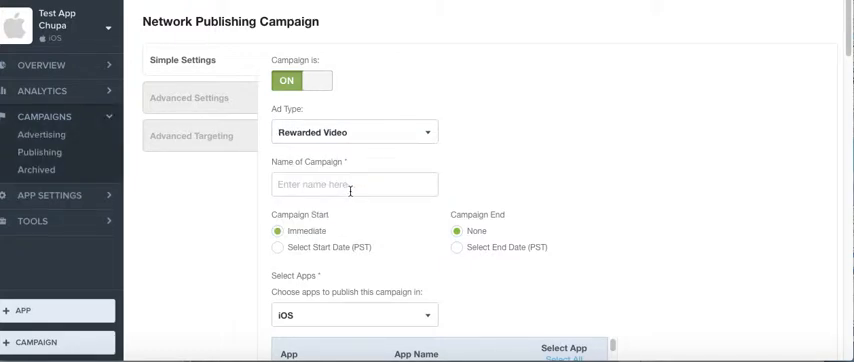
pyautogui.moveTo(112, 276)
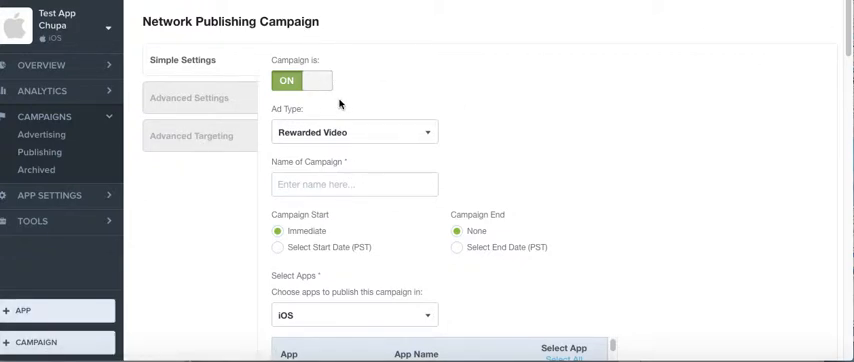
pyautogui.click(352, 132)
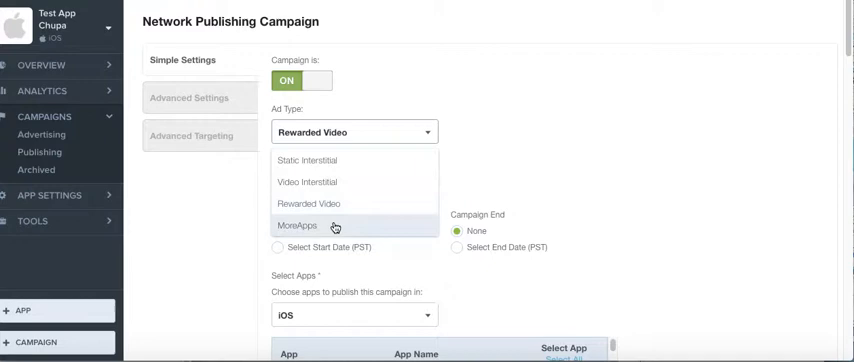
pyautogui.click(296, 224)
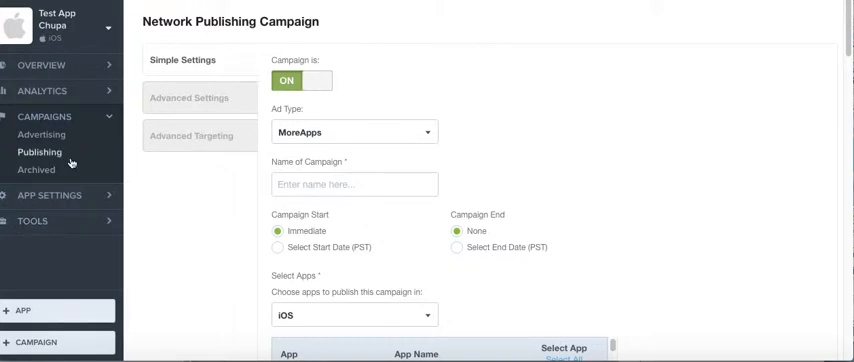
# Step: Leave the campaign form for the Publishing Campaigns list, still holding only Test ads
pyautogui.click(40, 152)
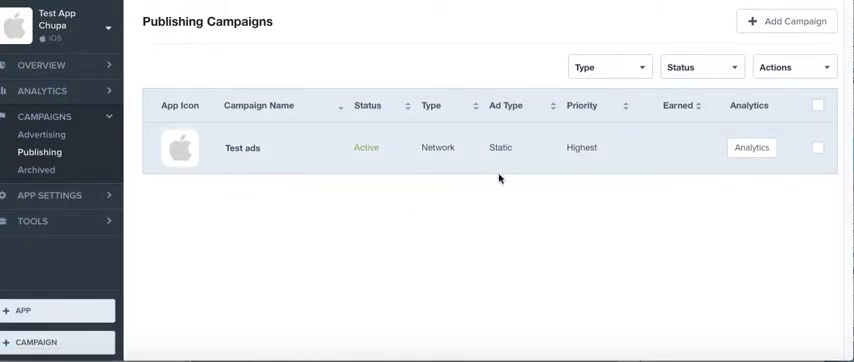
pyautogui.moveTo(504, 172)
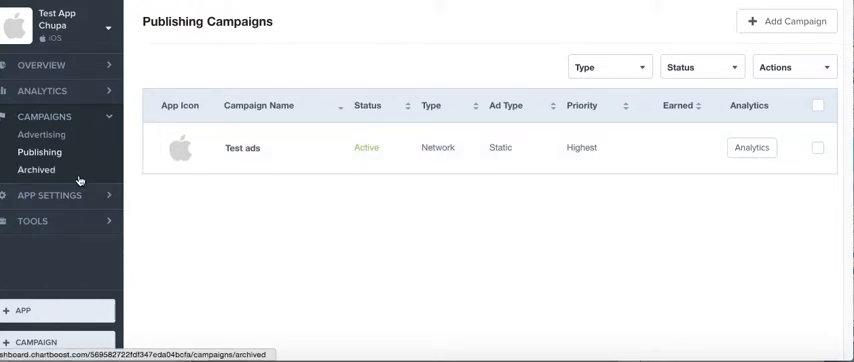
pyautogui.moveTo(62, 196)
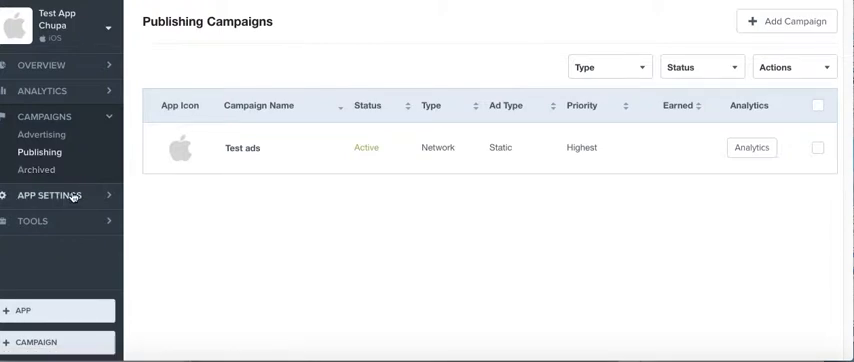